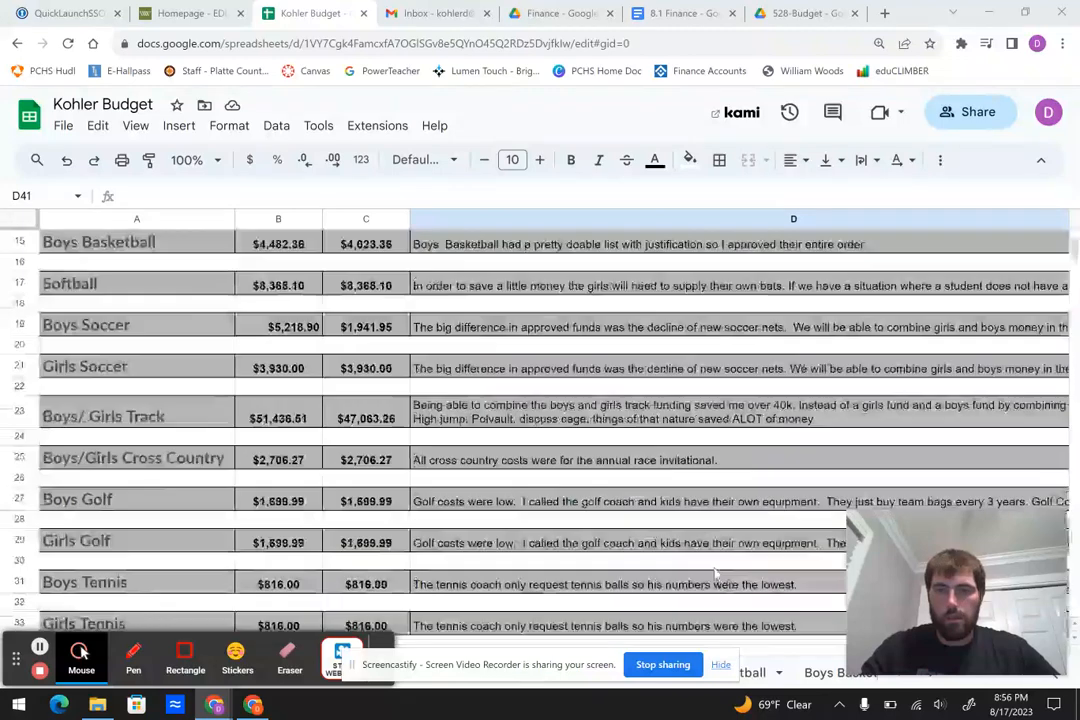
scroll(down, 3)
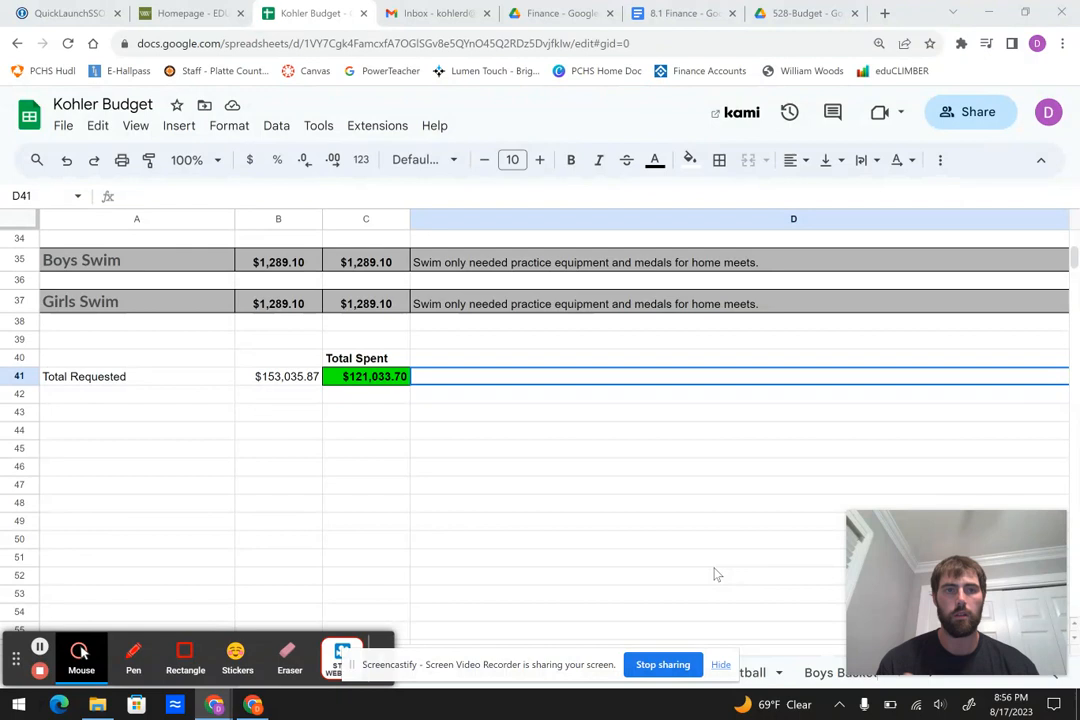
mouse_move(376, 404)
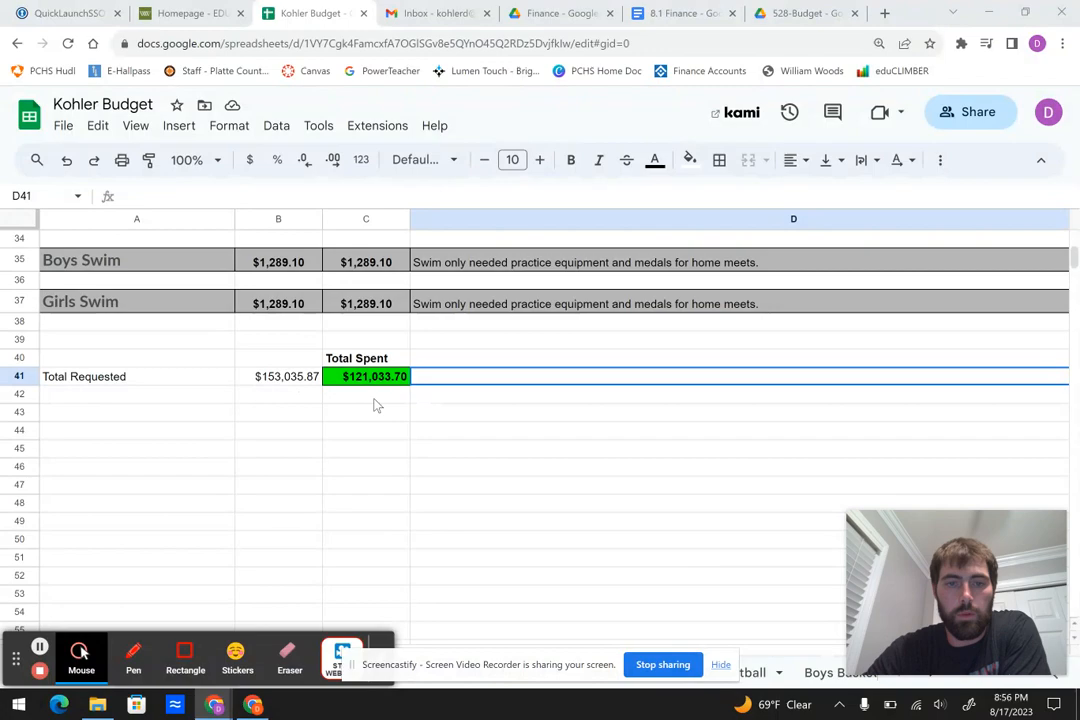
scroll(up, 3)
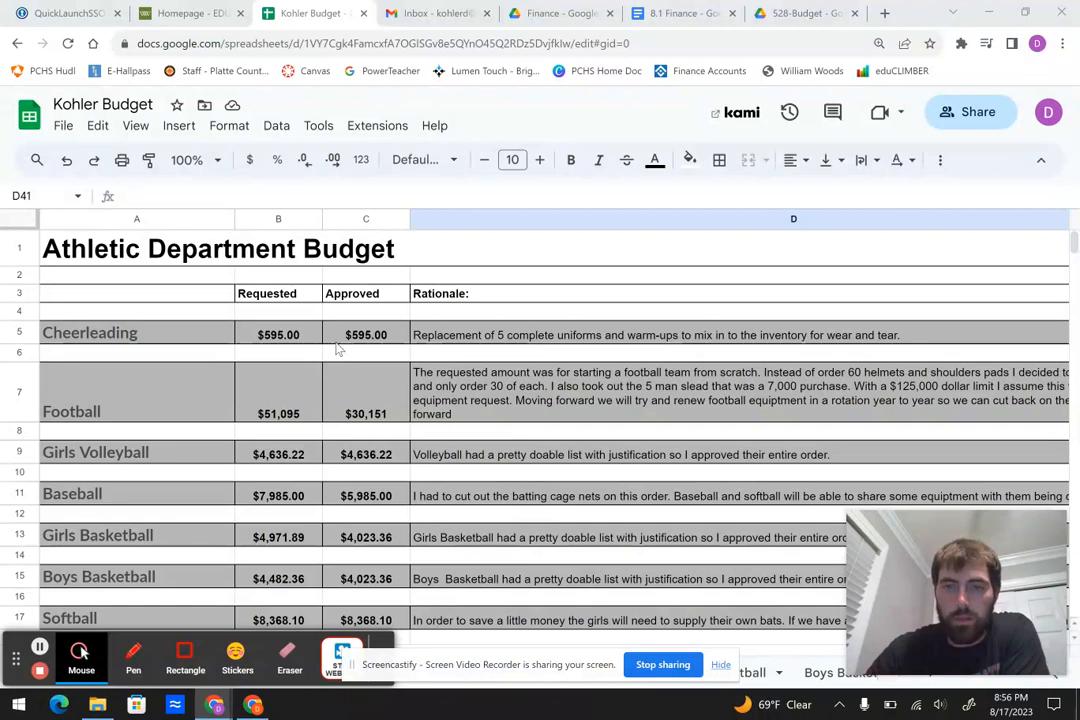
mouse_move(488, 452)
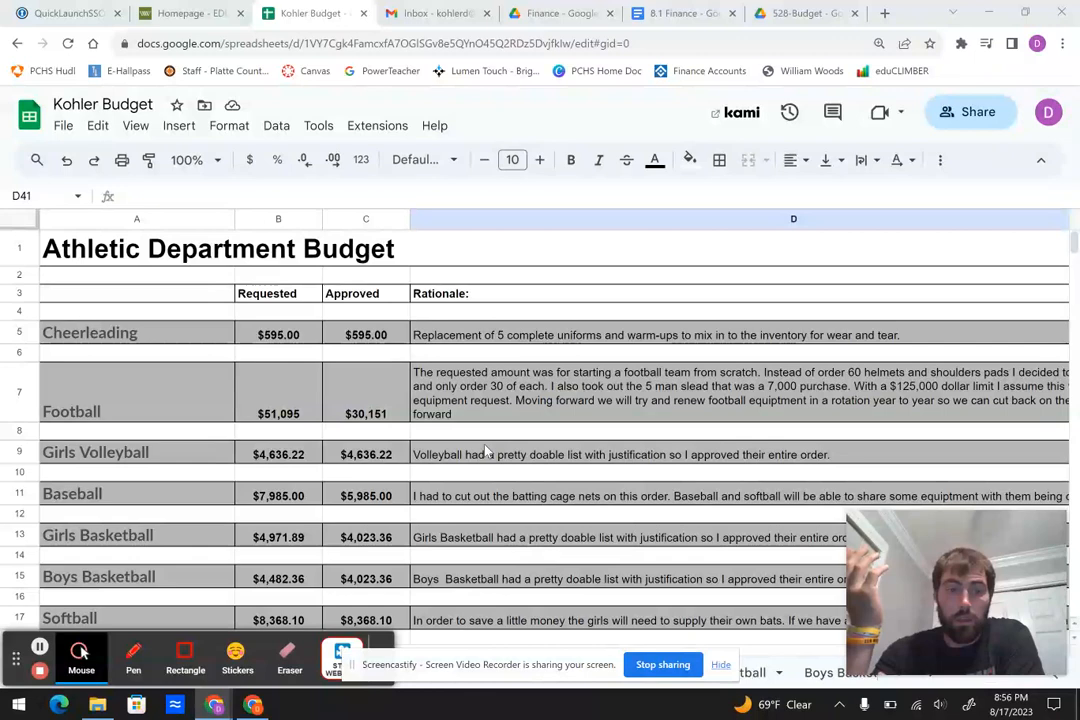
scroll(right, 3)
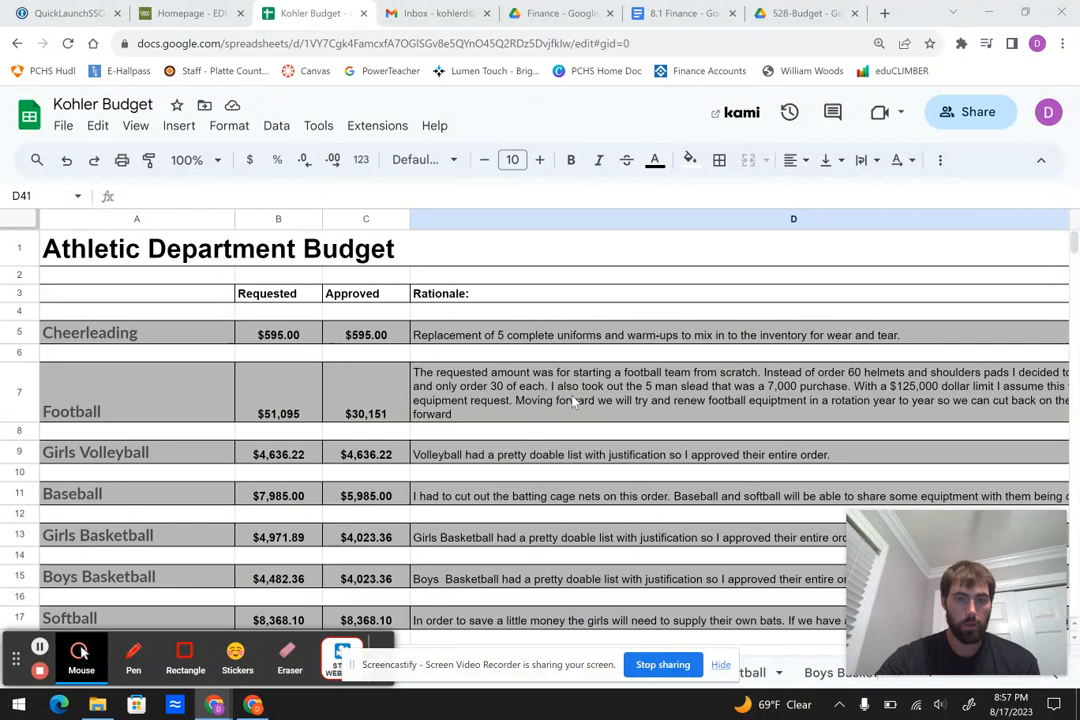
scroll(down, 3)
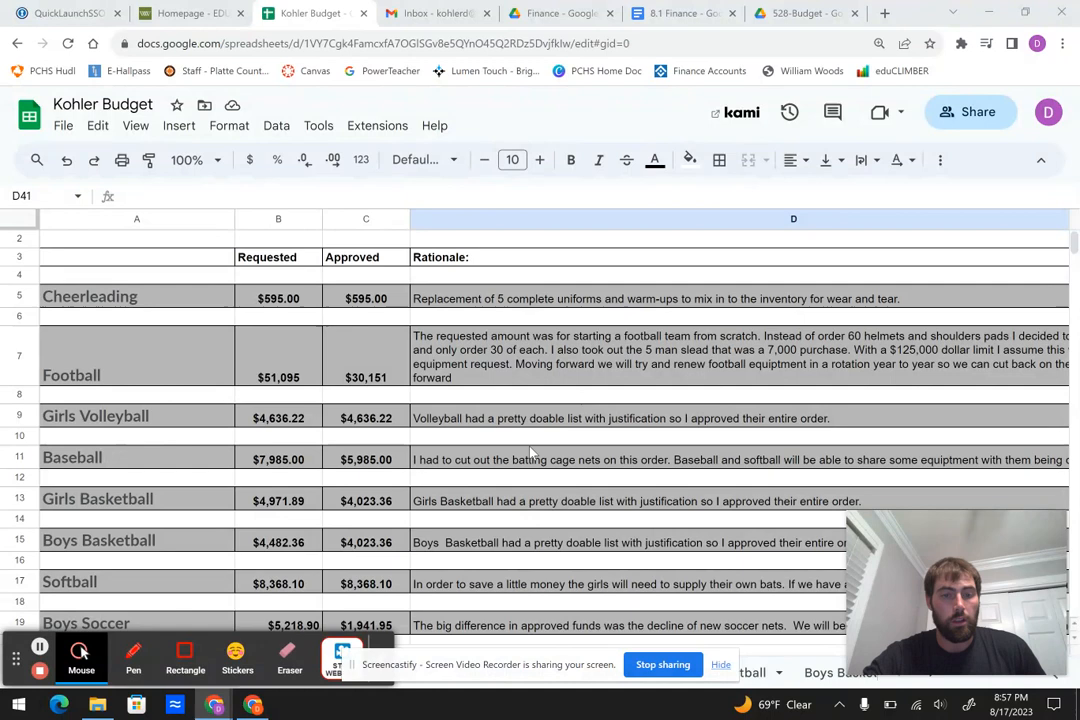
scroll(down, 3)
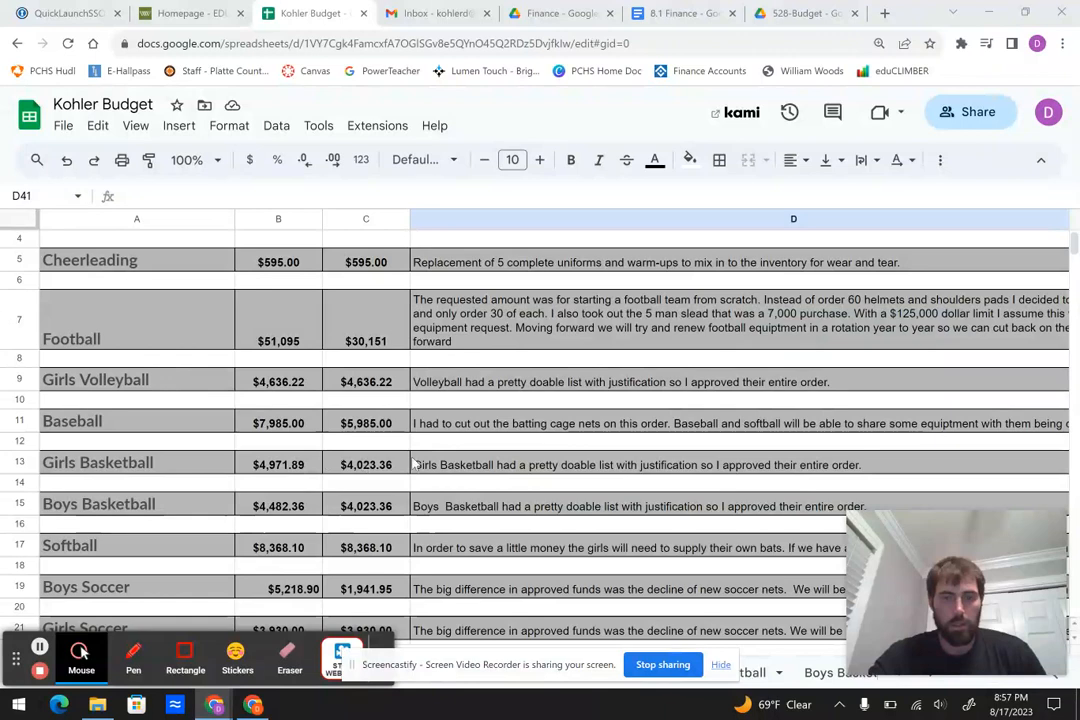
click(640, 380)
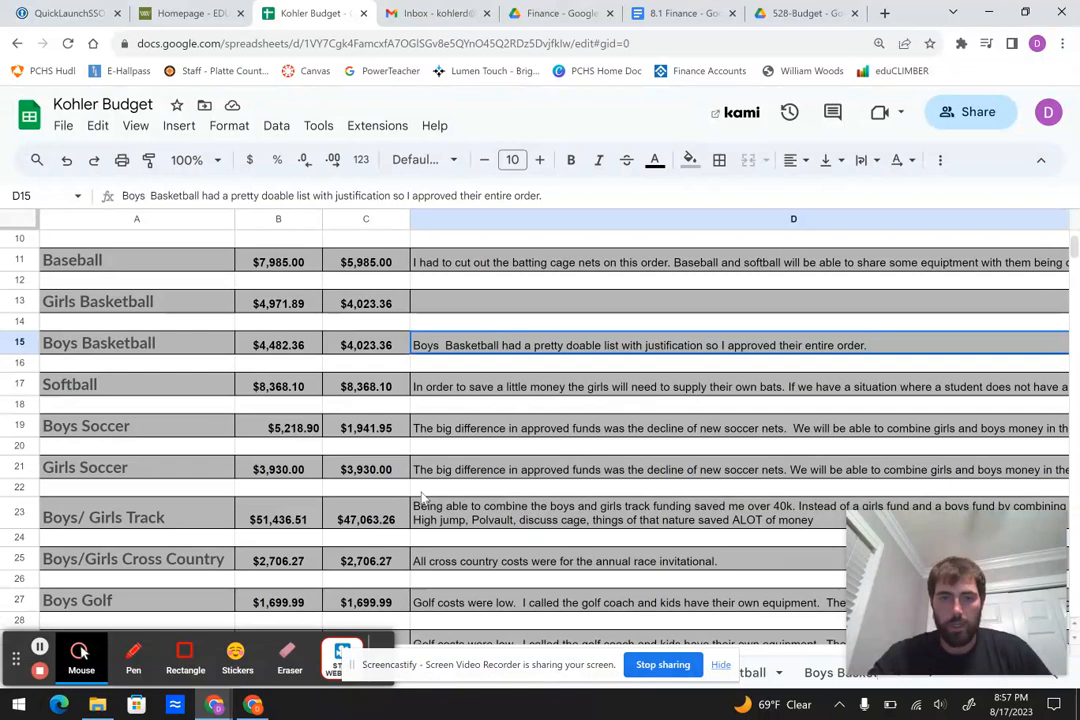
mouse_move(508, 486)
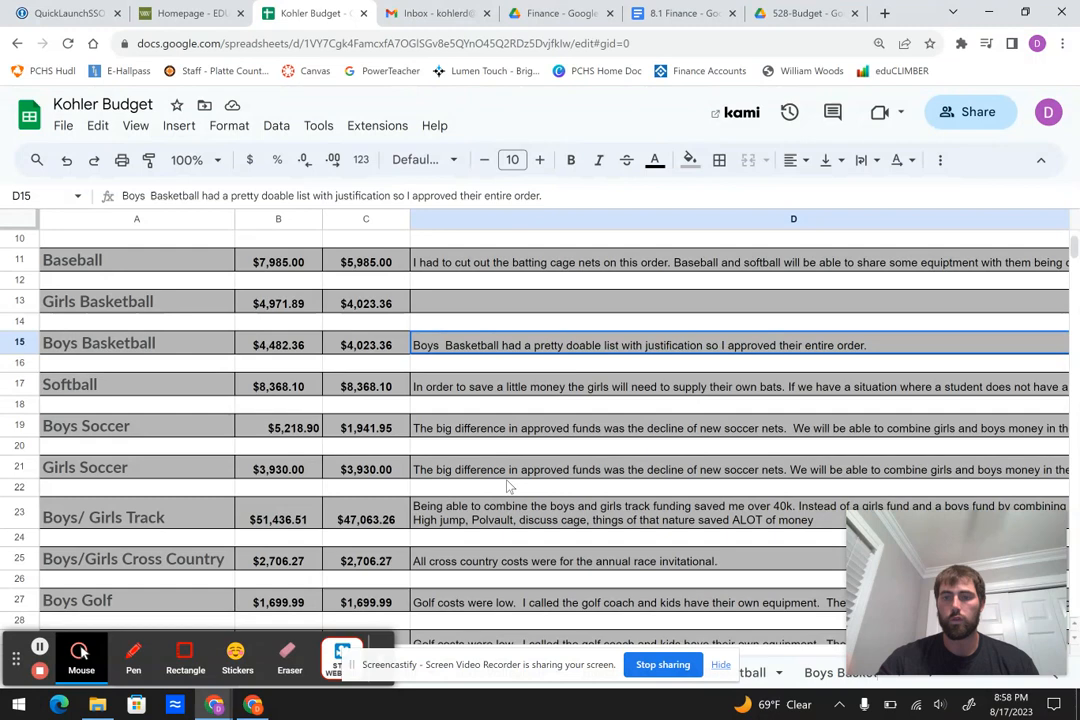
mouse_move(318, 440)
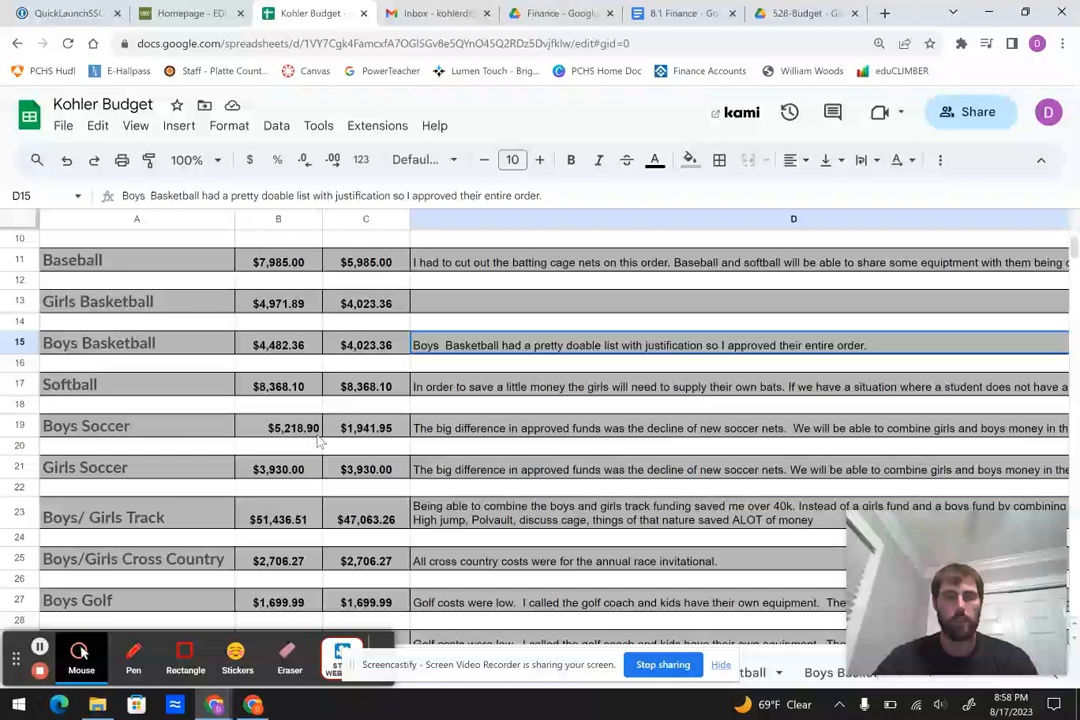
mouse_move(356, 430)
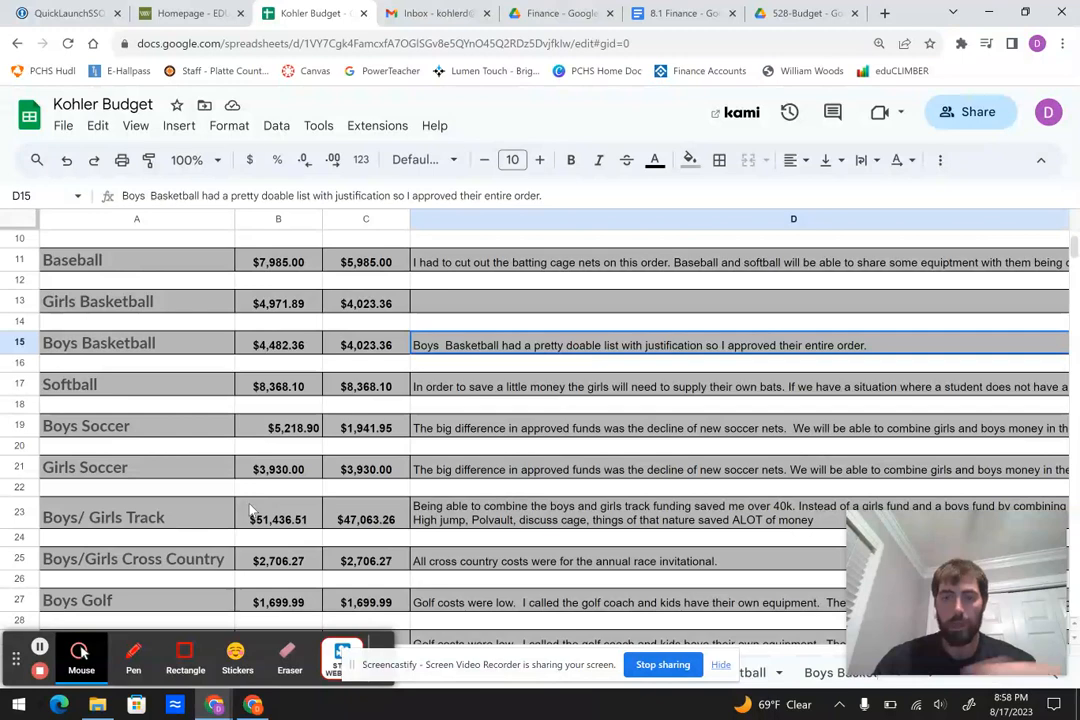
scroll(down, 3)
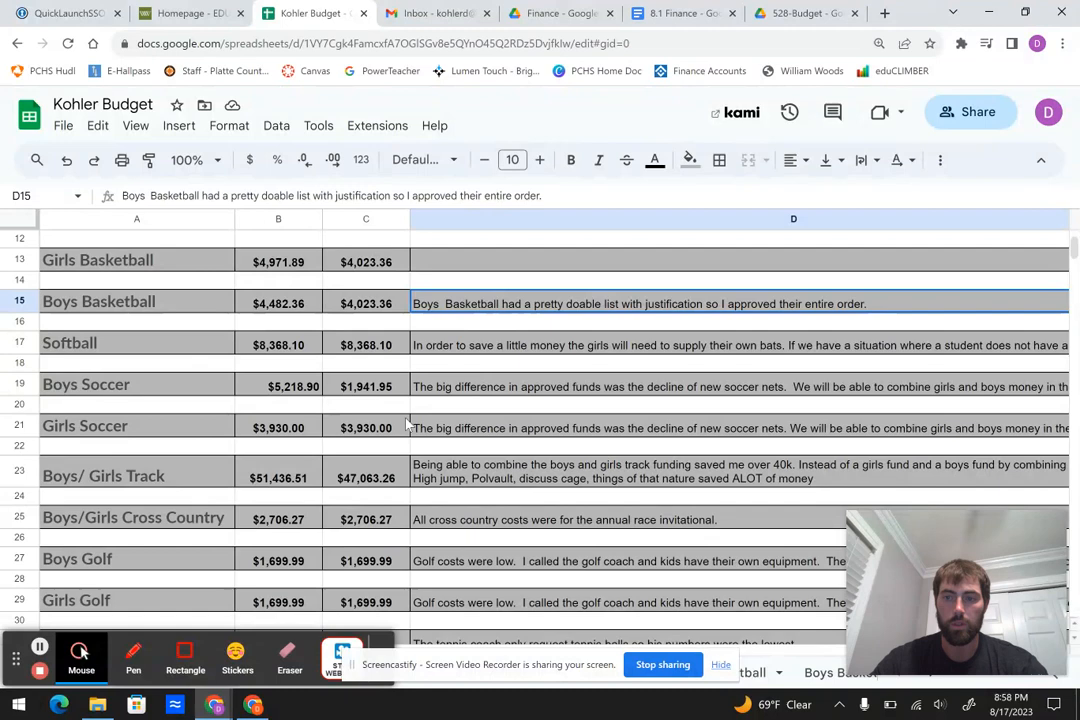
scroll(down, 3)
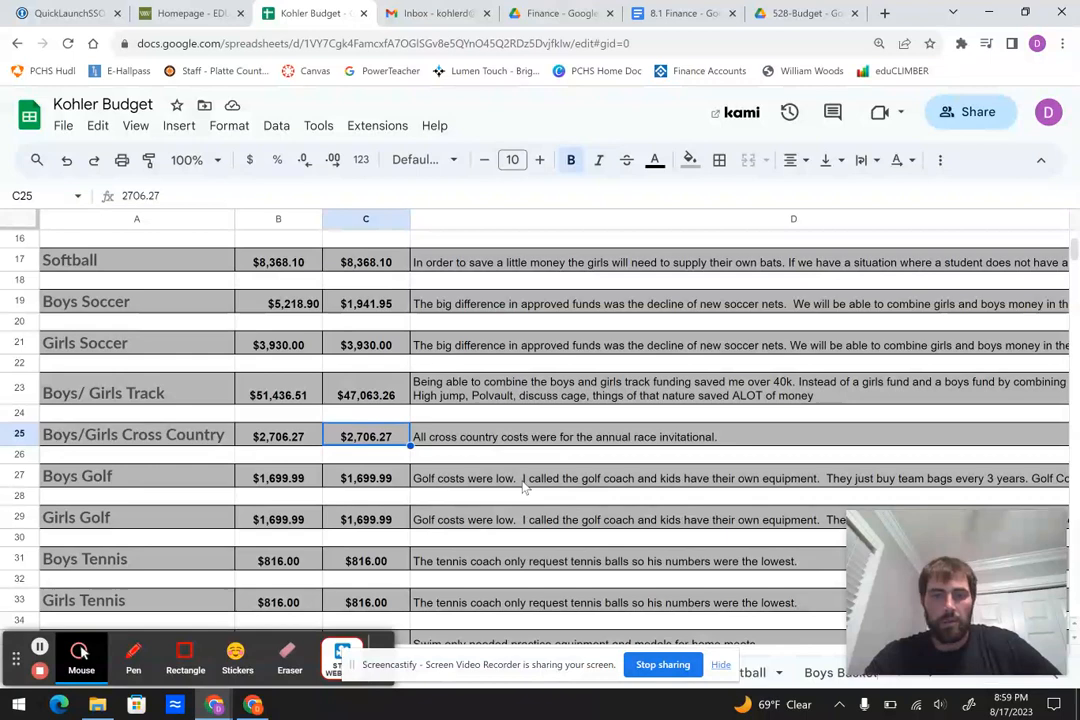
scroll(down, 3)
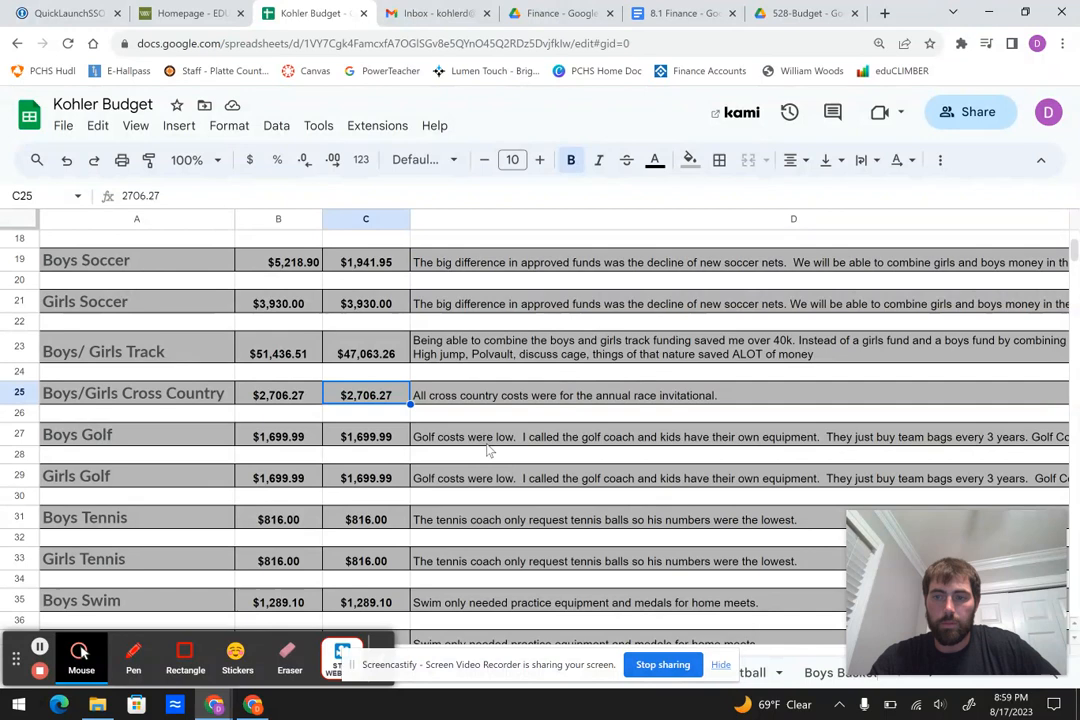
scroll(right, 3)
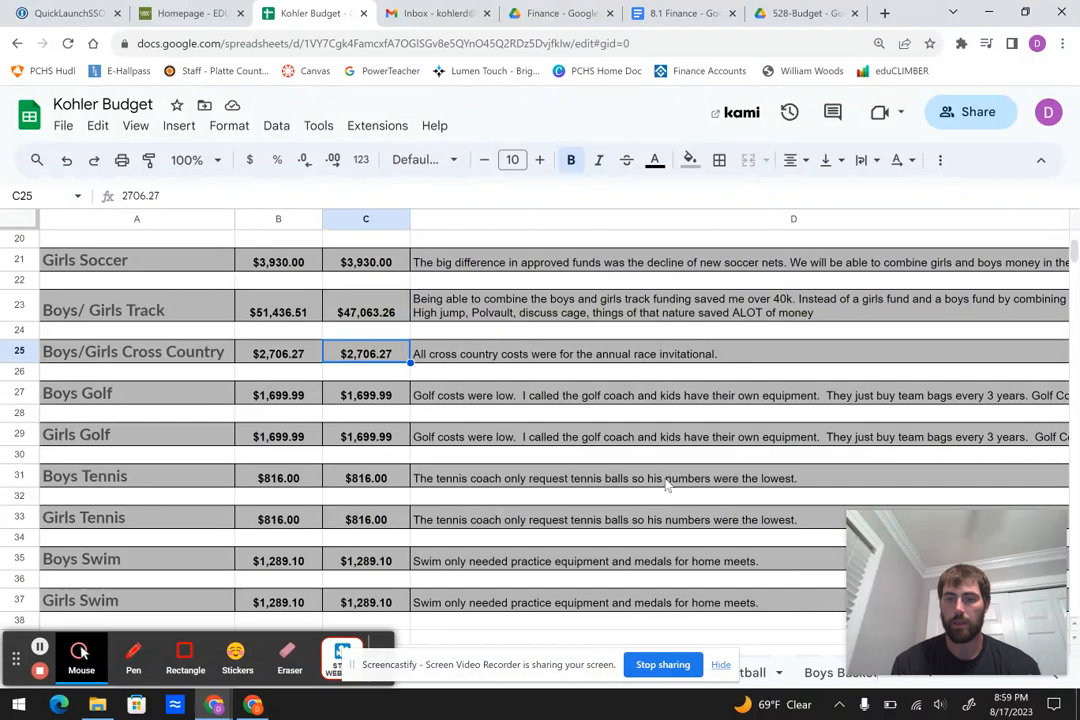
scroll(down, 3)
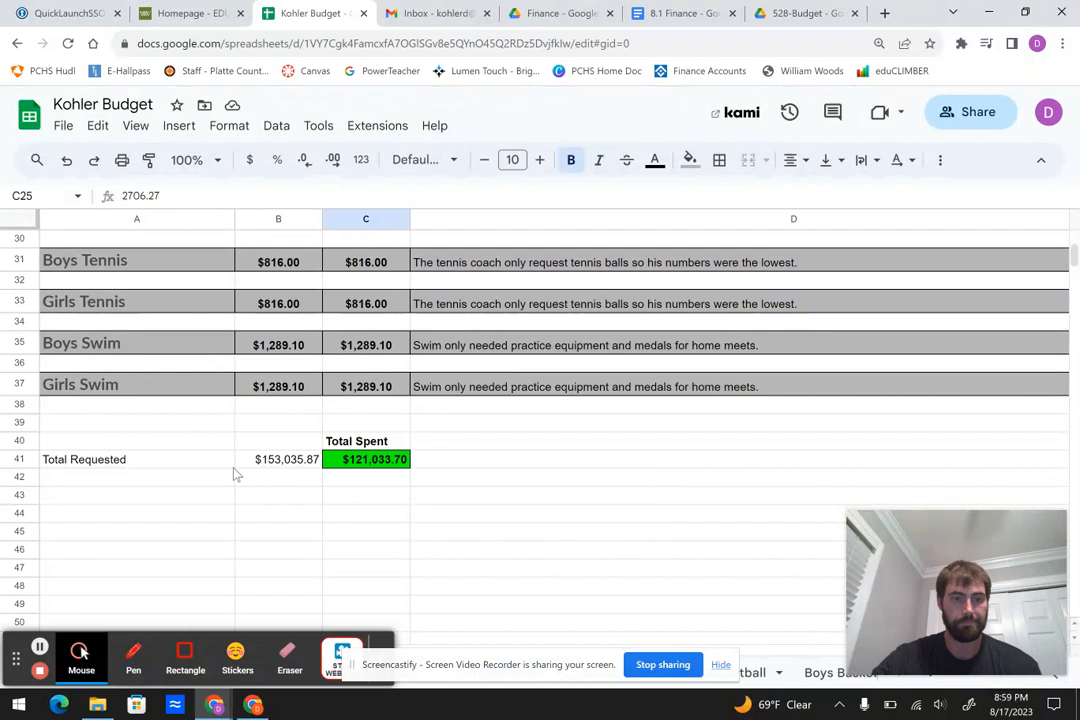
click(366, 458)
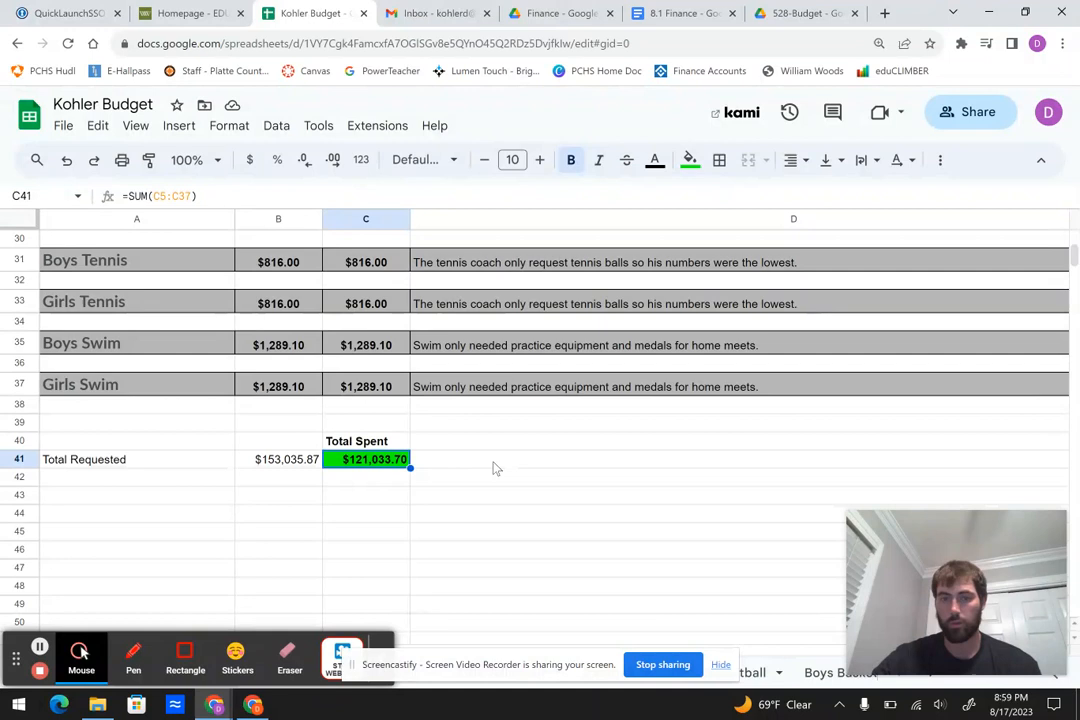
click(500, 458)
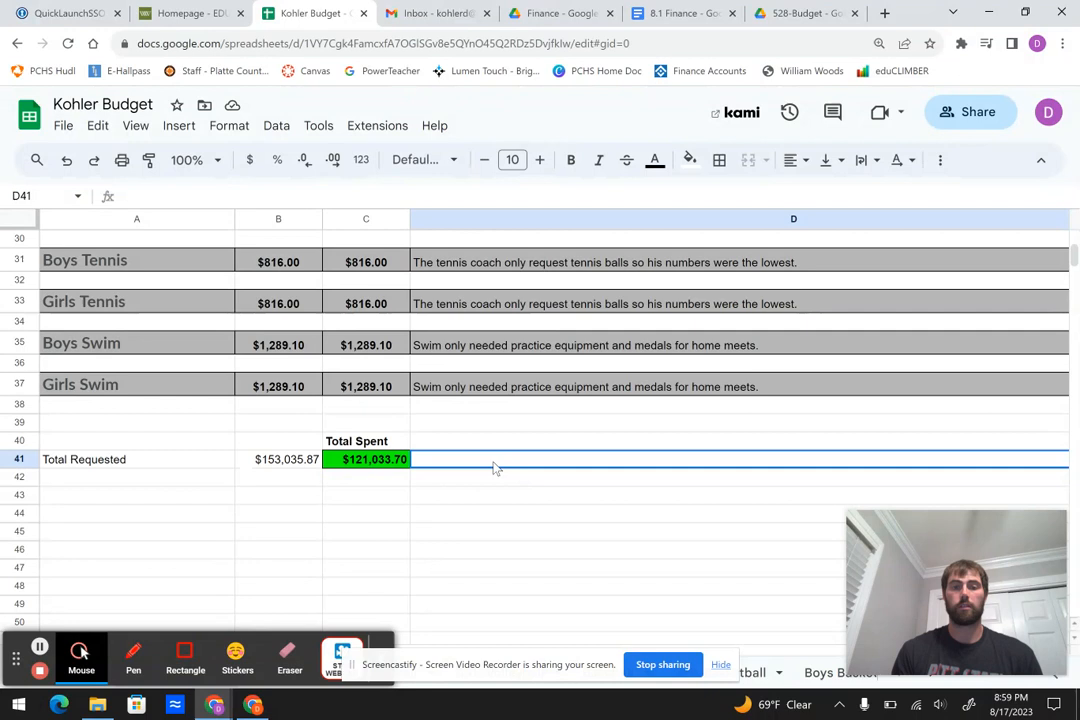